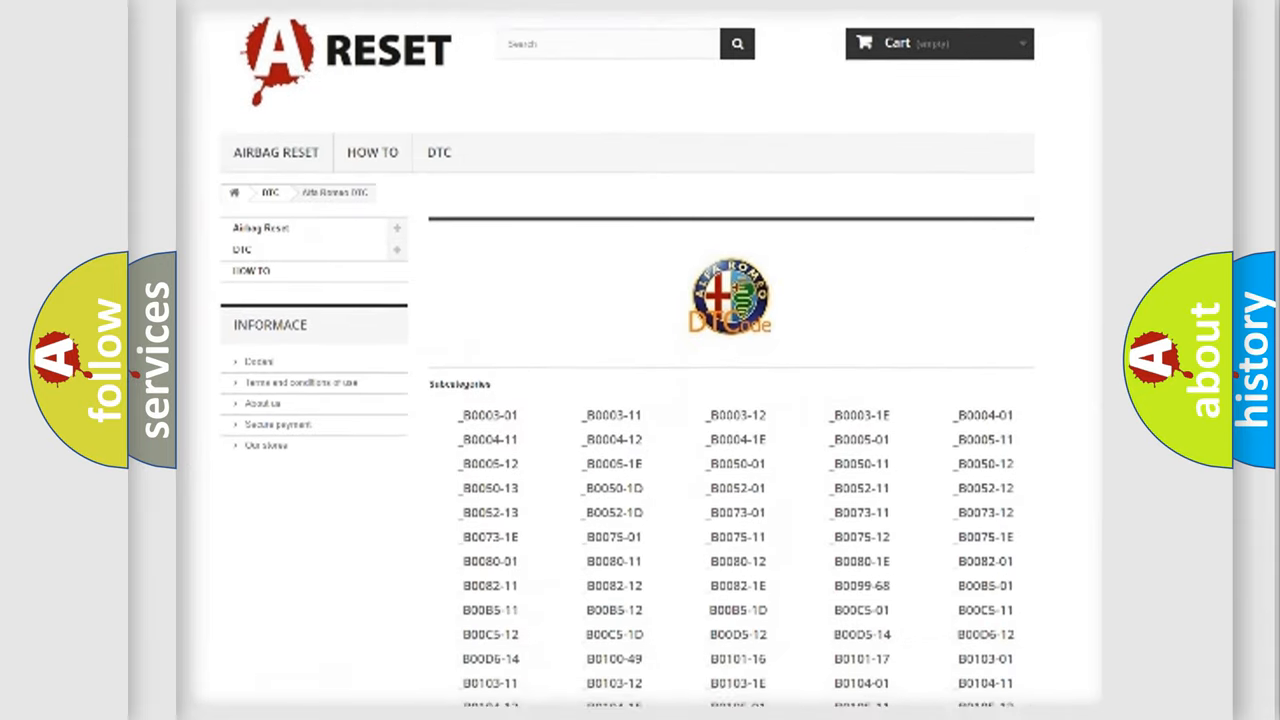
{"action": "scroll", "scroll_direction": "down", "scroll_amount": 3}
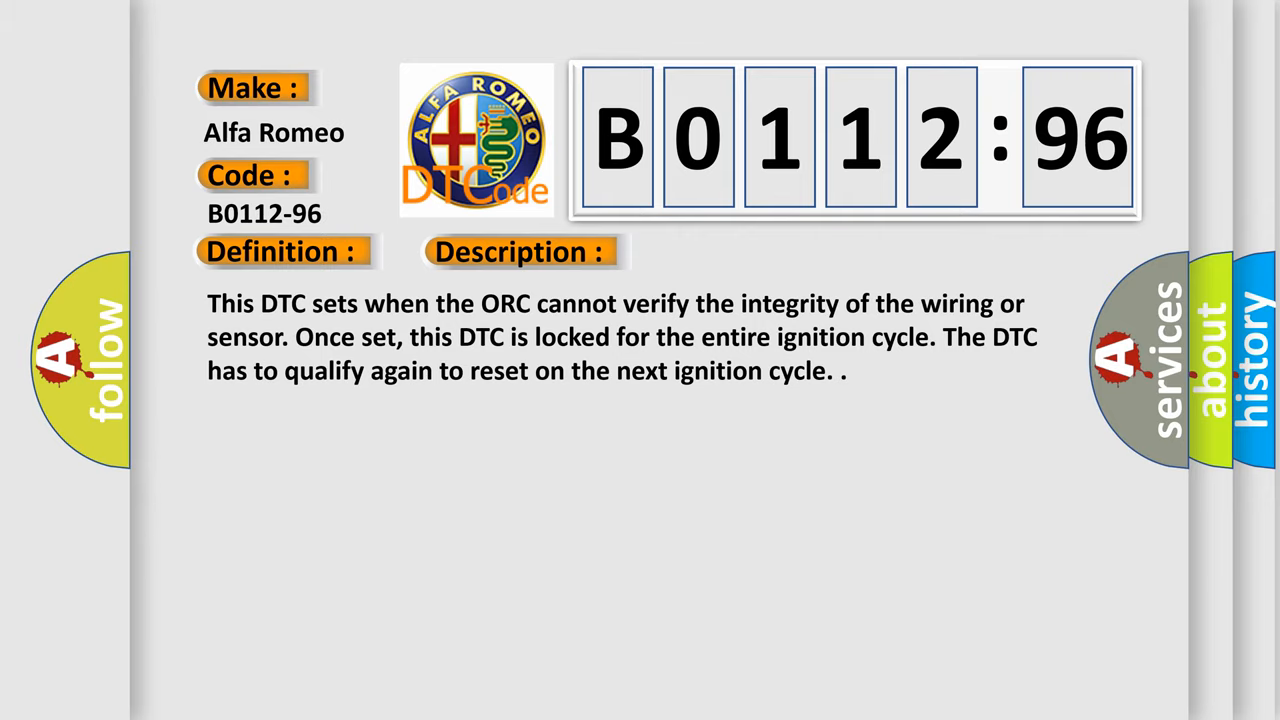
{"action": "left_click", "coordinate": [736, 252]}
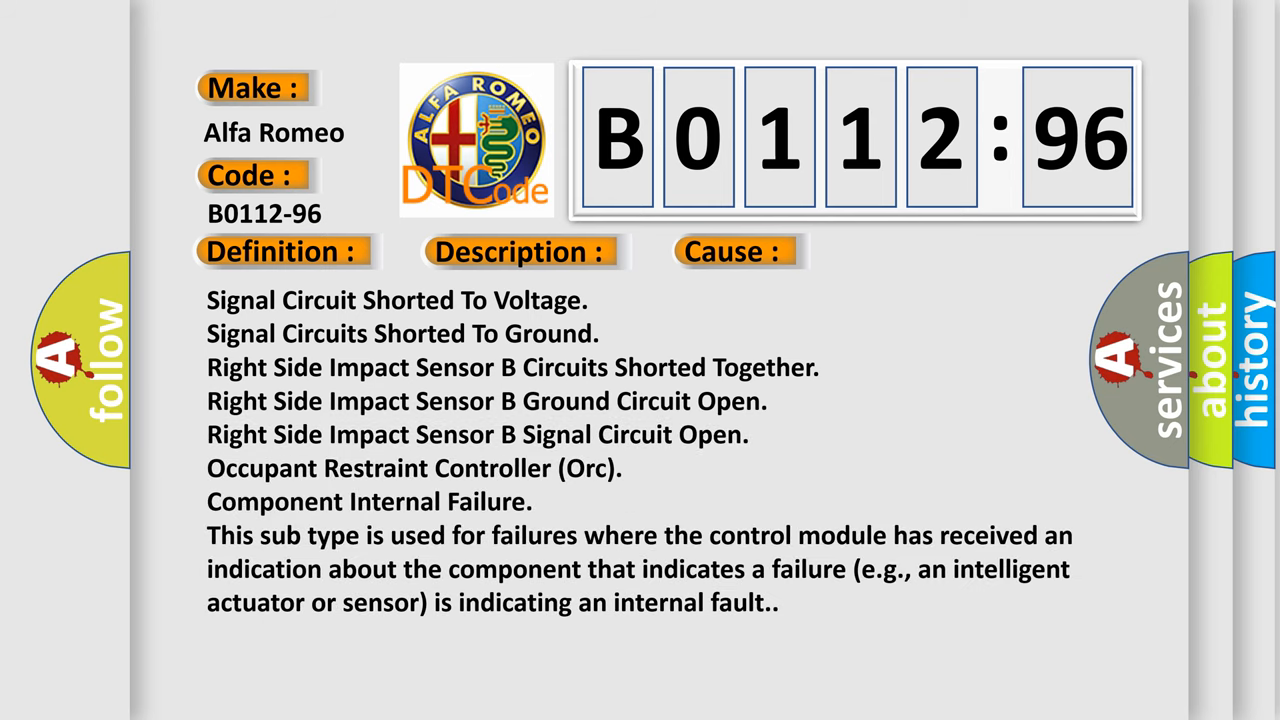